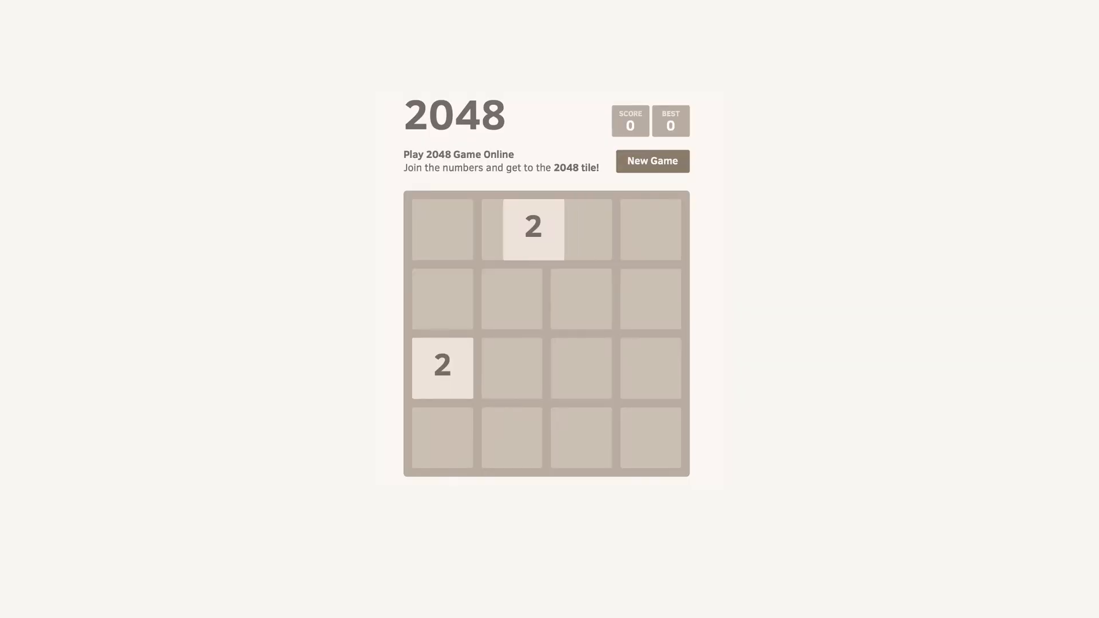
# Slide the 2048 tiles upward with the Up arrow to see a move on the 4x4 board
pyautogui.press('Up')
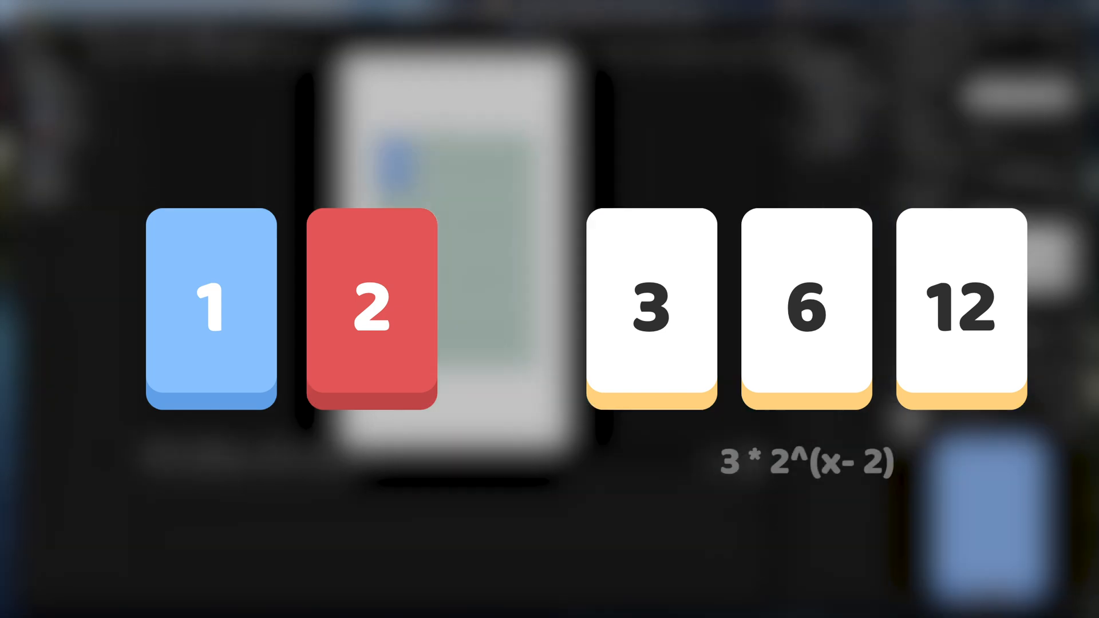
# Toggle Play mode to run the scene with the Tile object showing its 3 card
pyautogui.click(518, 27)
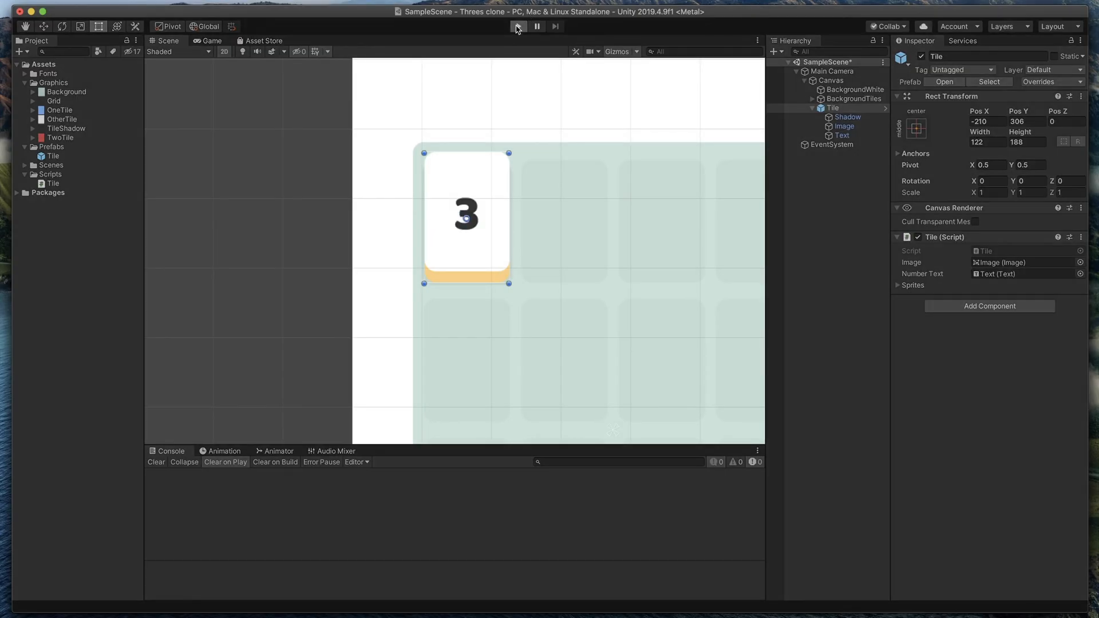
pyautogui.click(518, 26)
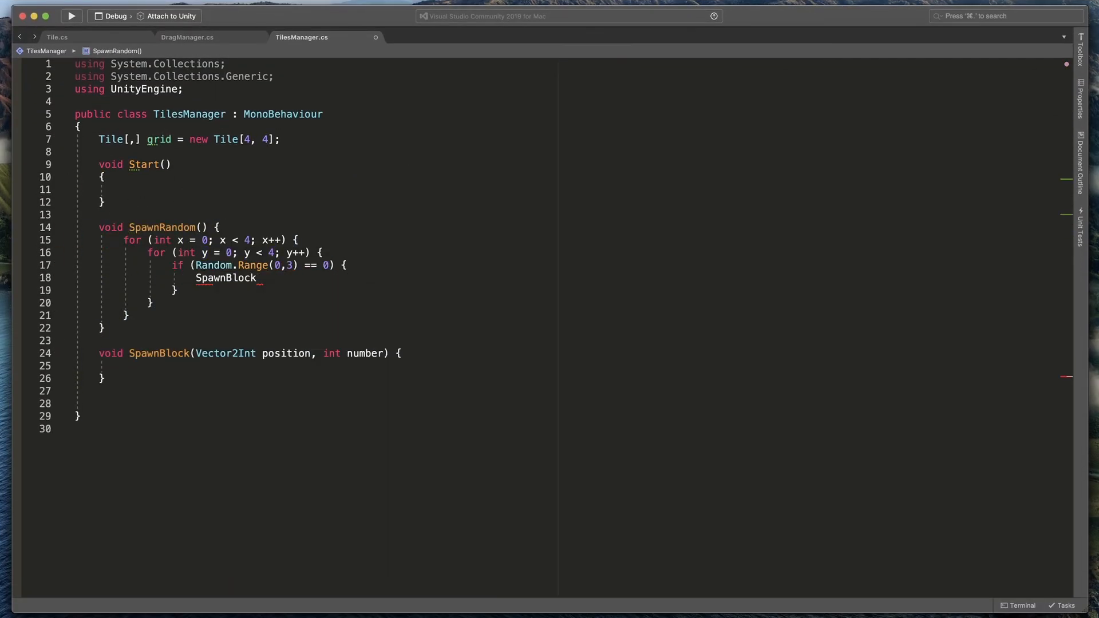
# Run the game again, then review the DragManager pointer-down code further down the file
pyautogui.click(518, 26)
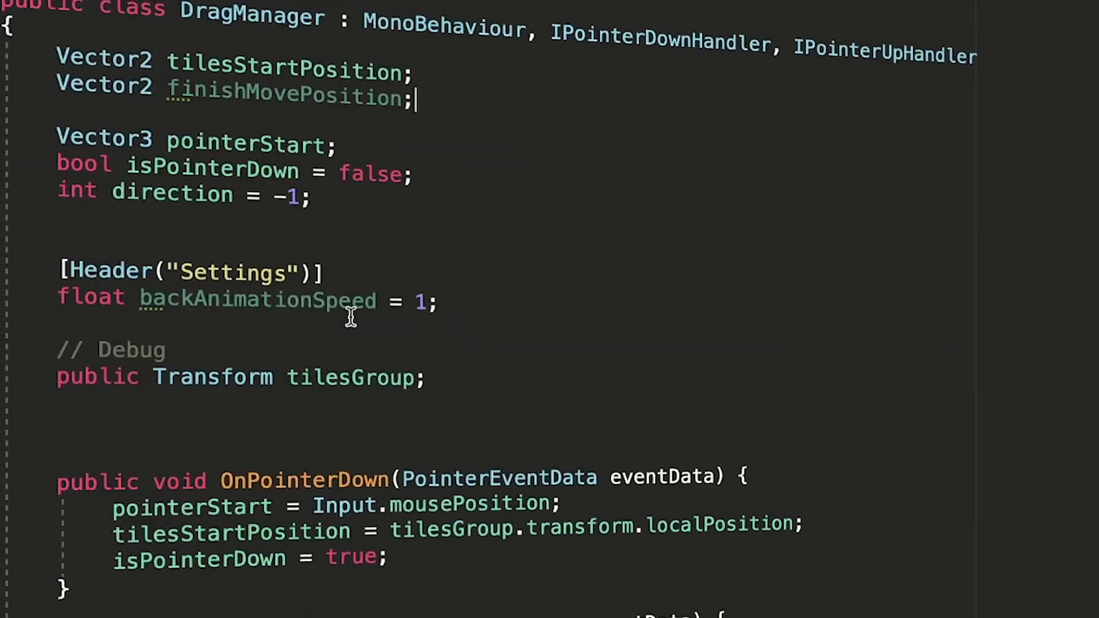
pyautogui.scroll(-3)
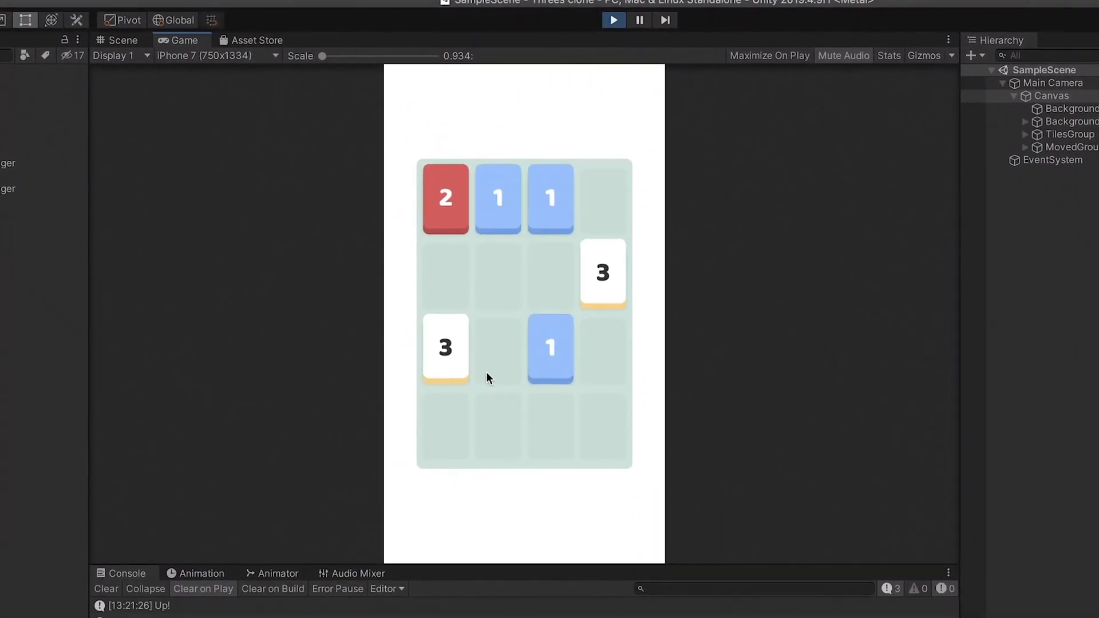
# Slide the spawned tiles upward on the board and look further down the Tile prefab setup
pyautogui.press('up')
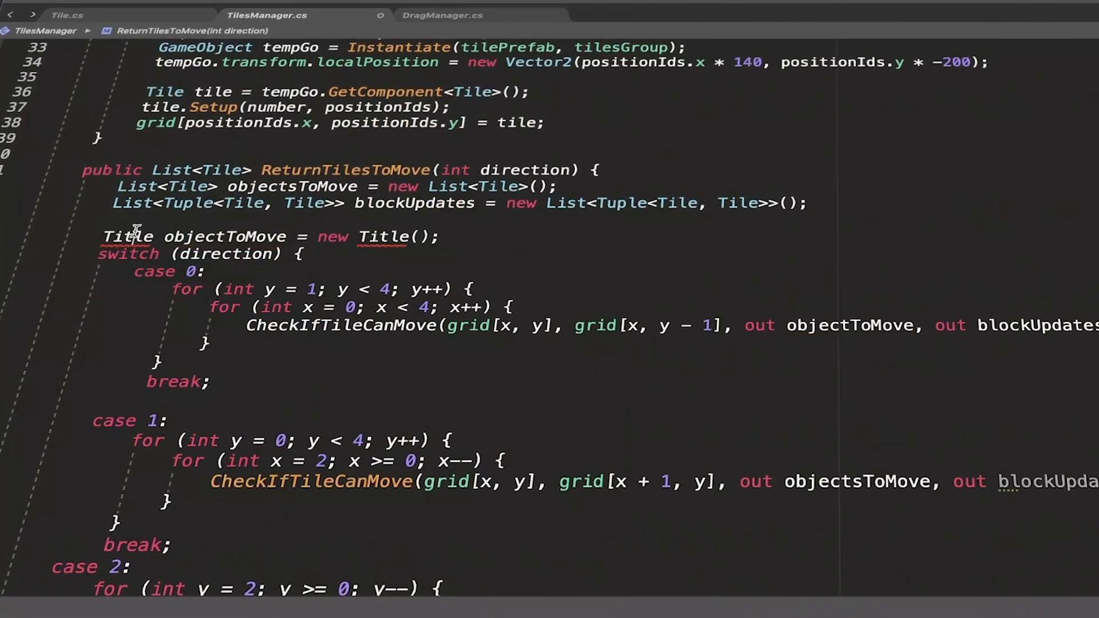
pyautogui.scroll(-3)
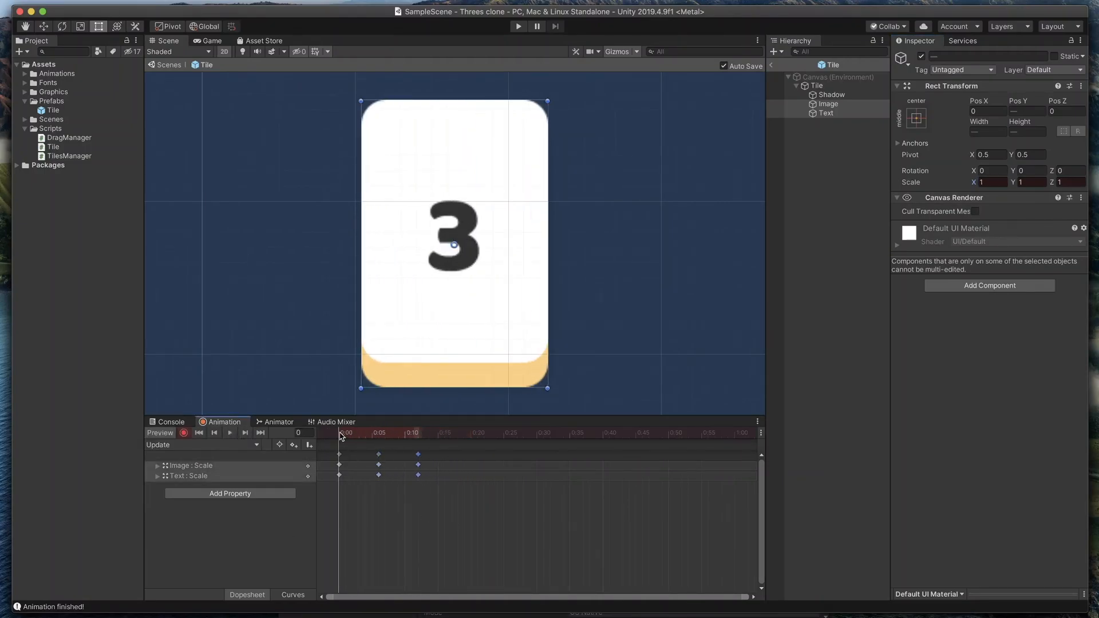
# Preview the Tile prefab's three-keyframe Image and Text scale animation from the timeline start
pyautogui.click(278, 422)
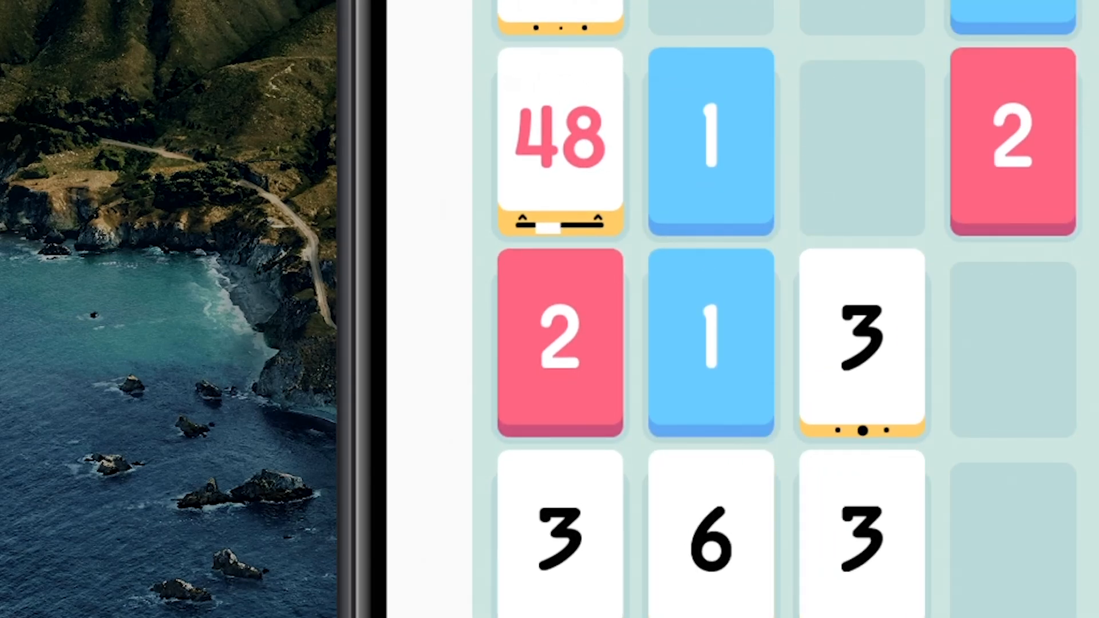
# Play the running clone until the board crowds with merged tiles up to 48
pyautogui.scroll(-3)
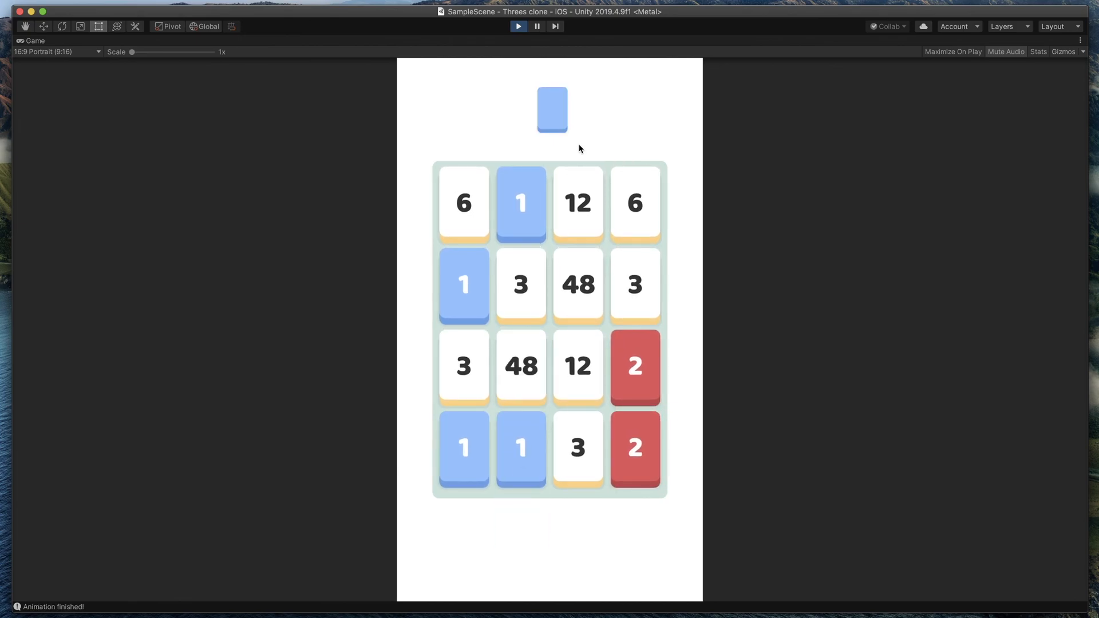
pyautogui.moveTo(1043, 95)
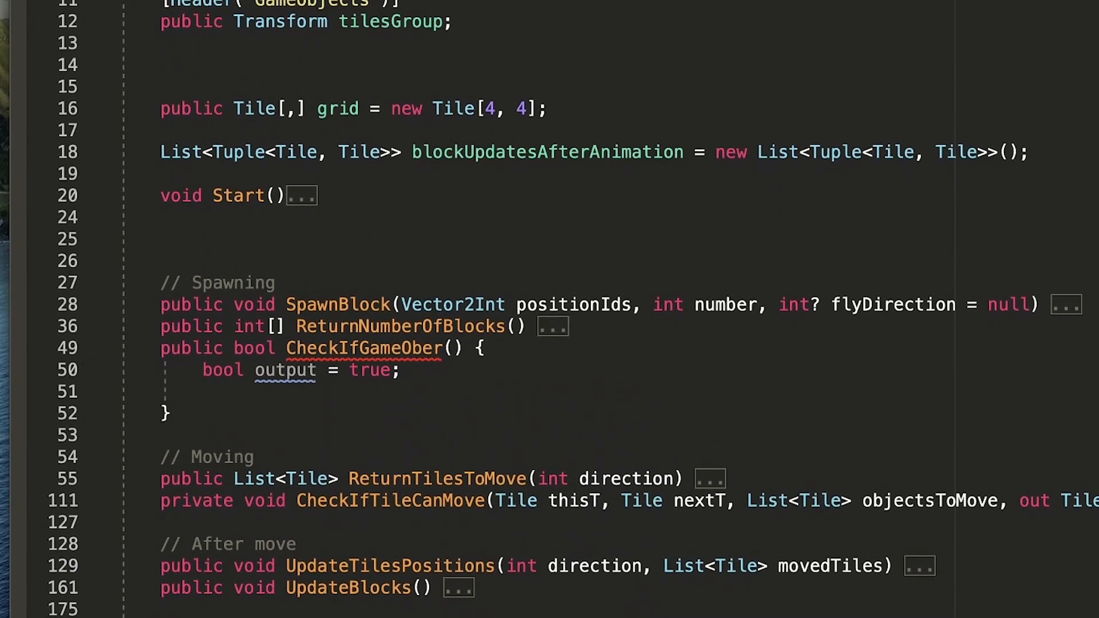
# Add the 'for (int i = 0; i < max; i++) {' loop inside CheckIfGameOber in TilesManager.cs
pyautogui.write('for (int i = 0; i < max; i++) {')
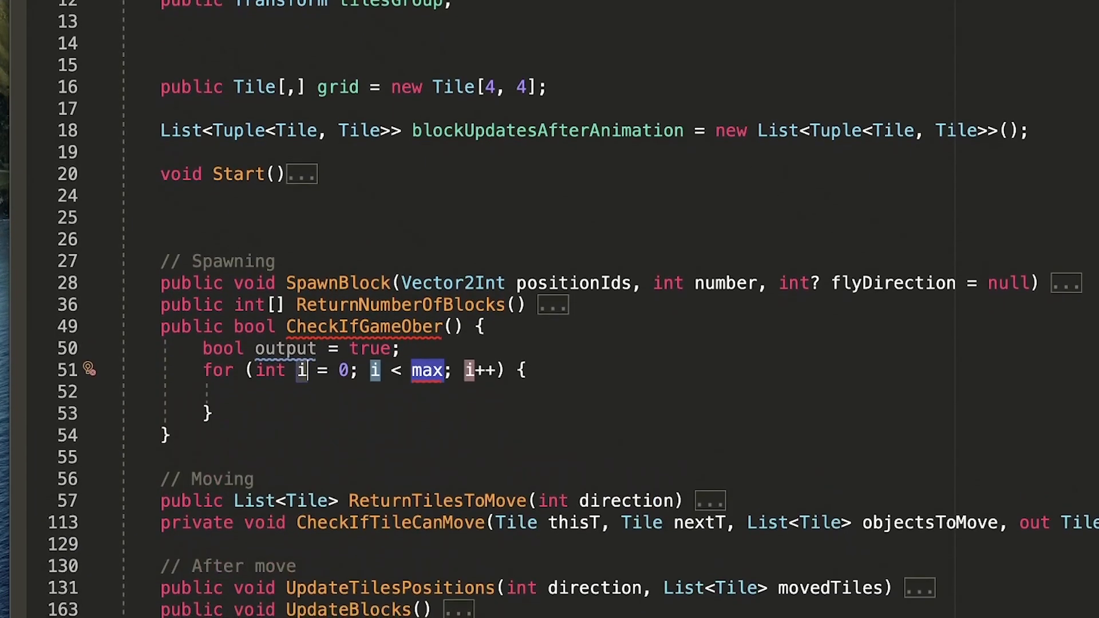